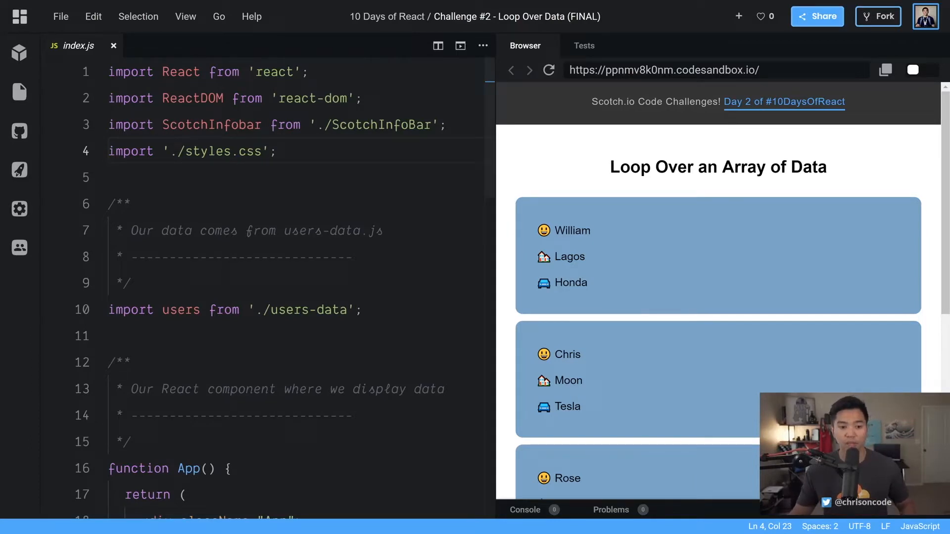
Open src/users-data.js to view the exported array of users with name, location and car
left_click_drag(147, 309, 362, 310)
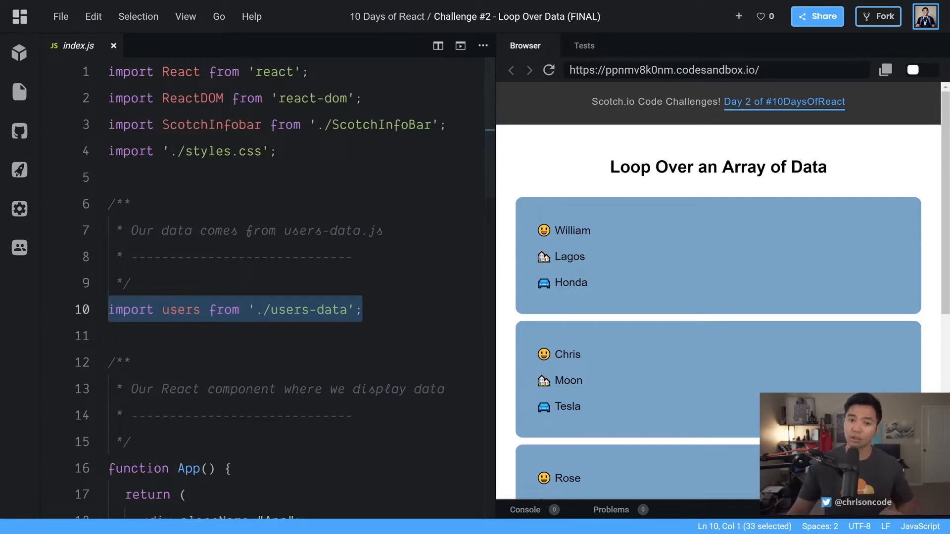
mouse_move(508, 261)
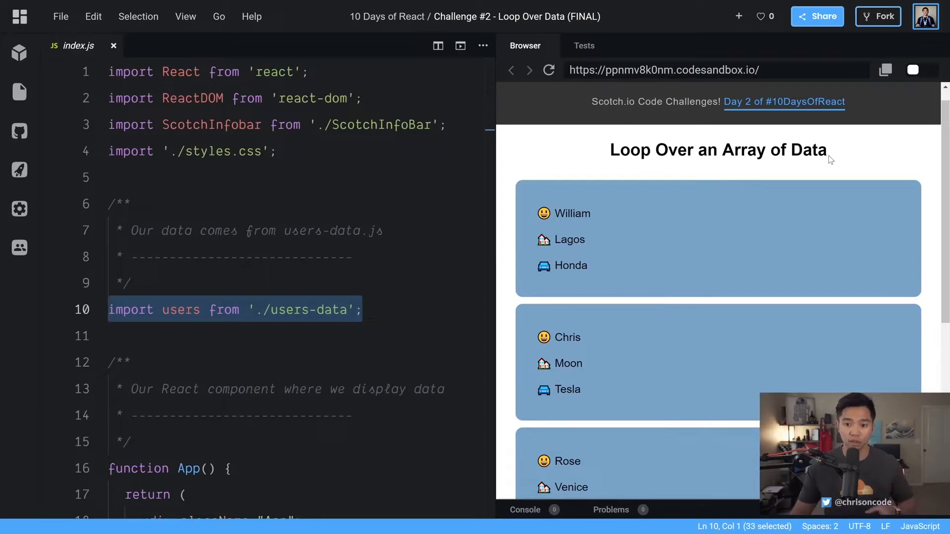
mouse_move(754, 172)
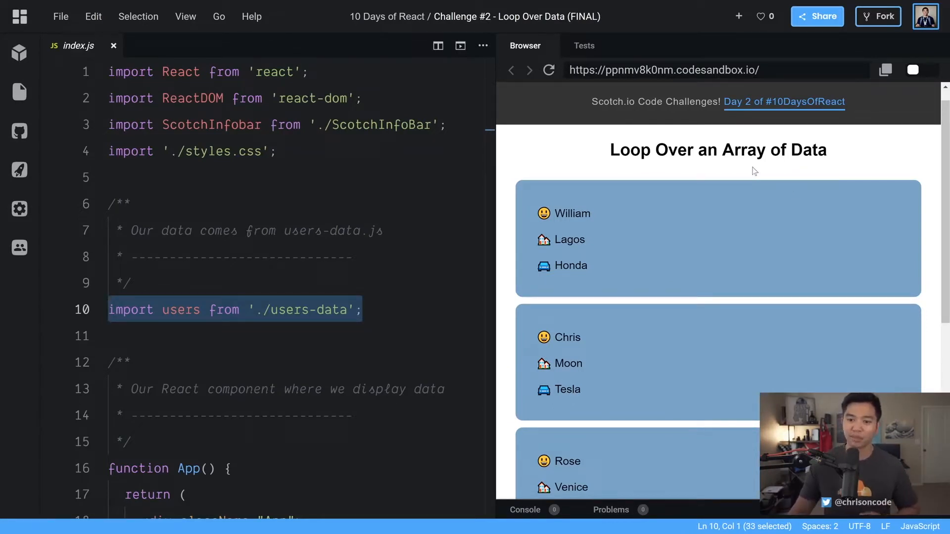
mouse_move(609, 219)
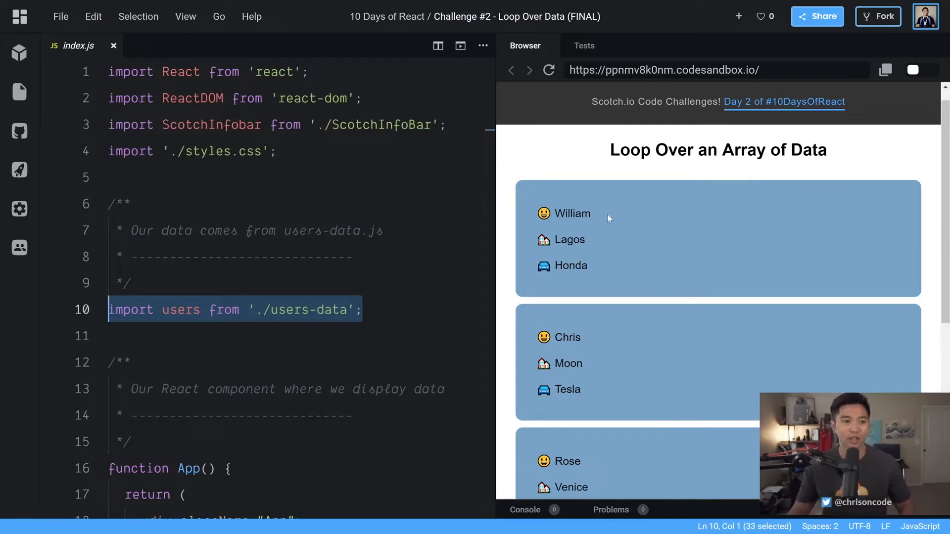
left_click(18, 92)
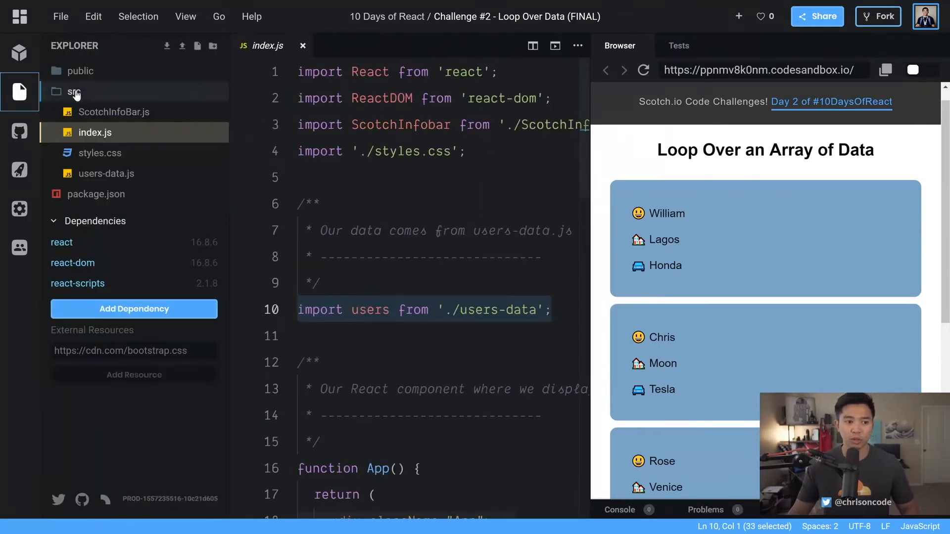
left_click(110, 174)
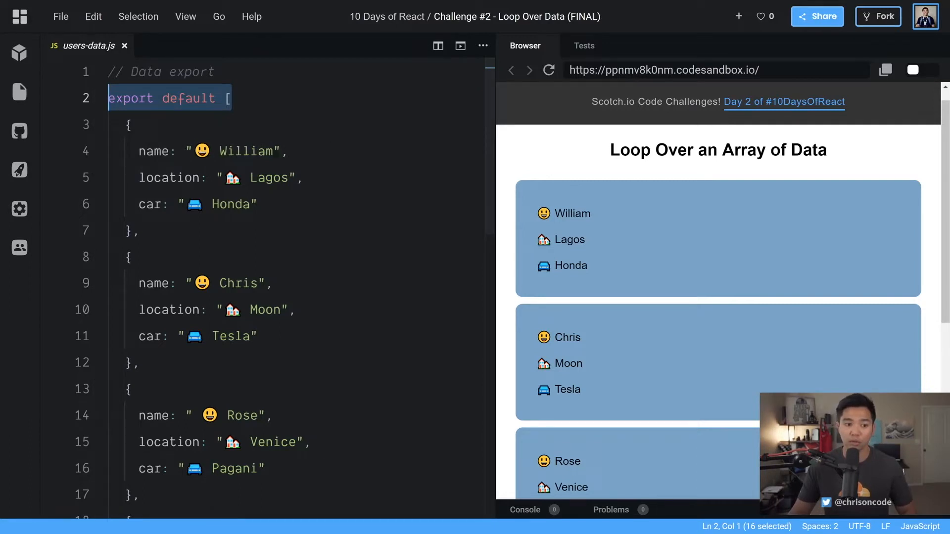
scroll("down", 3)
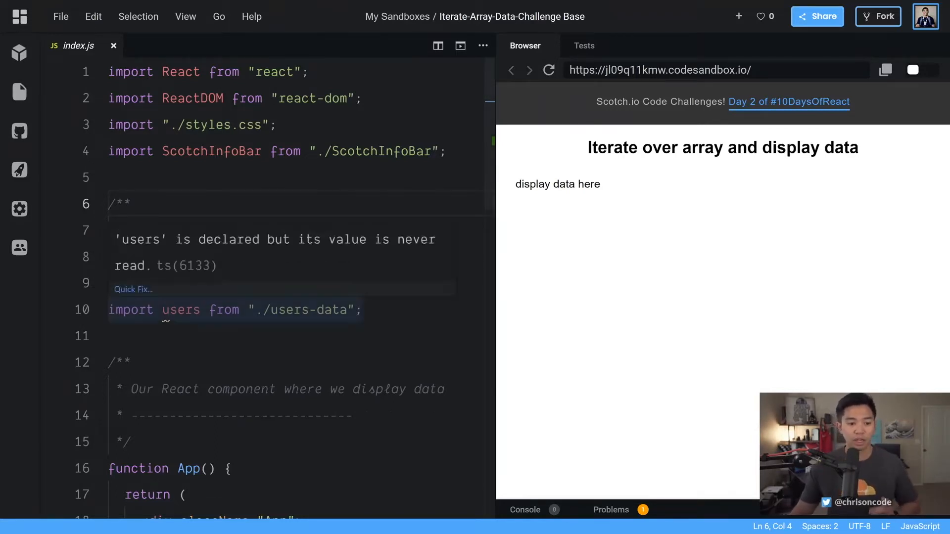
Scroll through the challenge base's index.js to review the App starter code
scroll("down", 3)
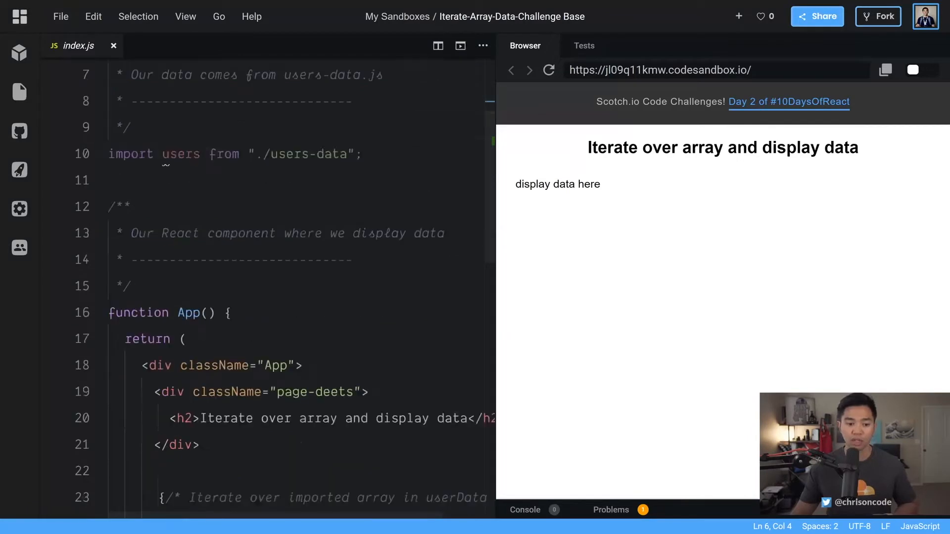
scroll("down", 3)
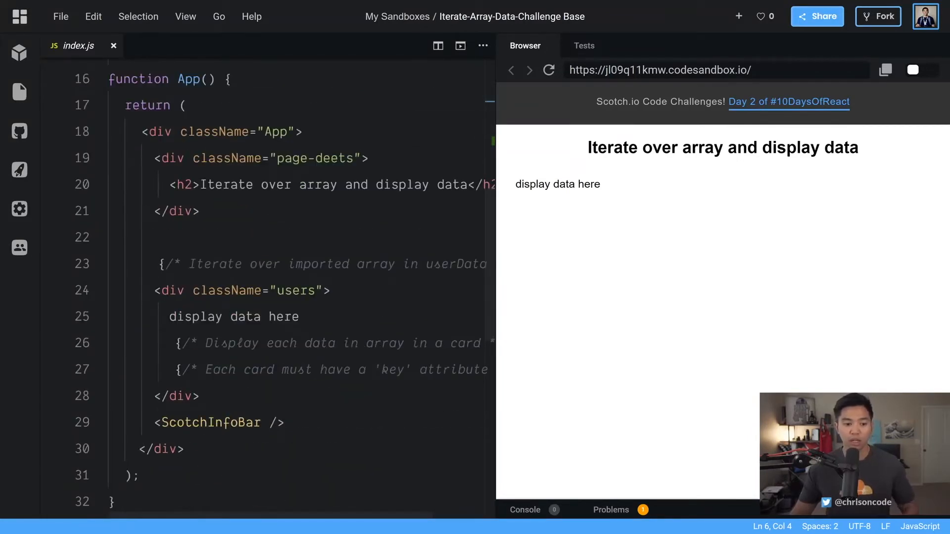
double_click(295, 291)
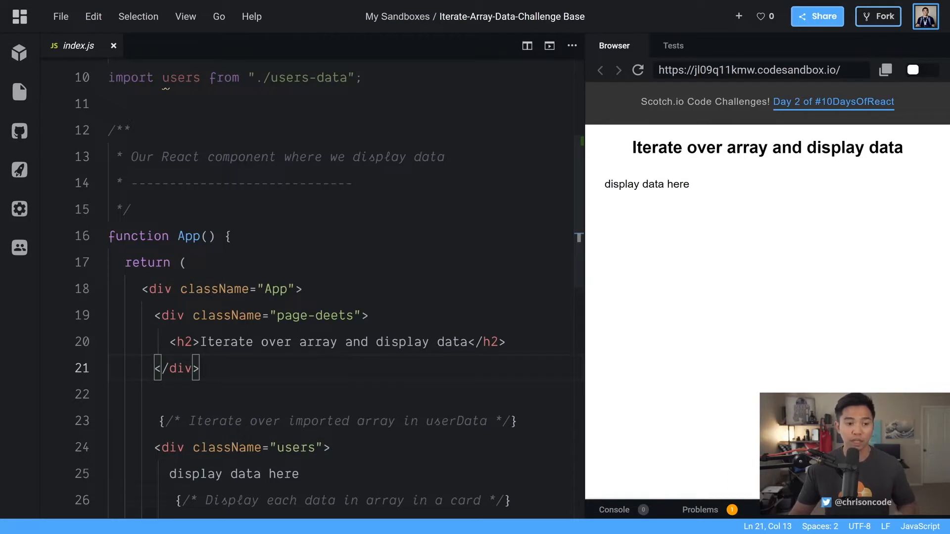
left_click(18, 92)
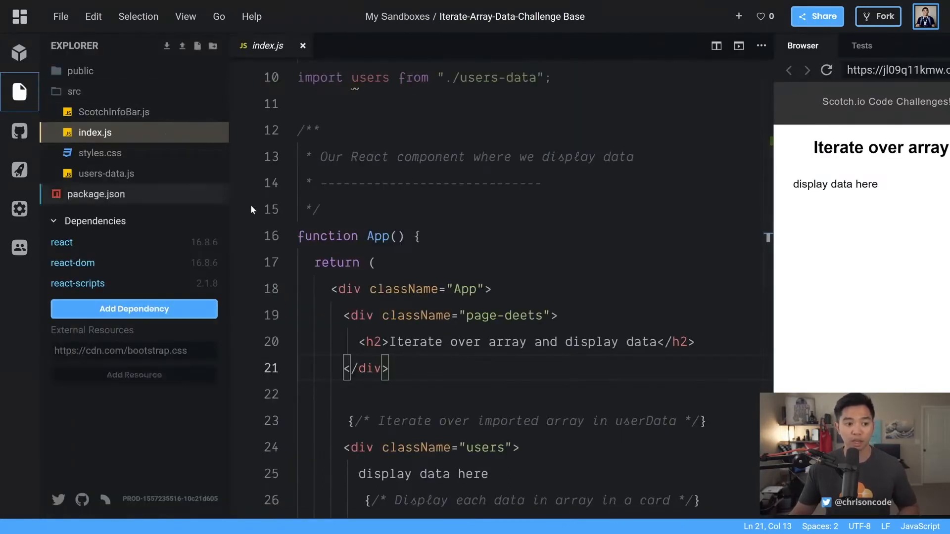
left_click(110, 173)
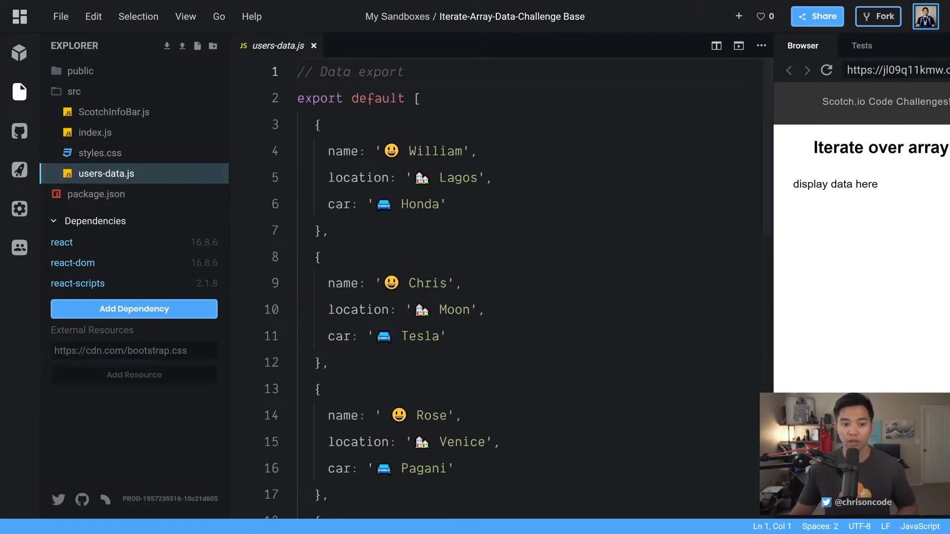
left_click_drag(315, 125, 330, 231)
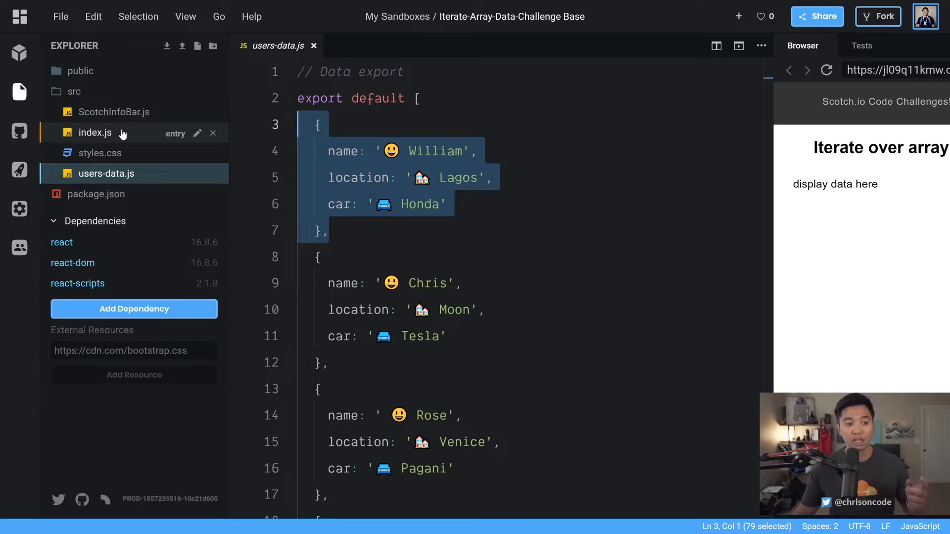
left_click(95, 132)
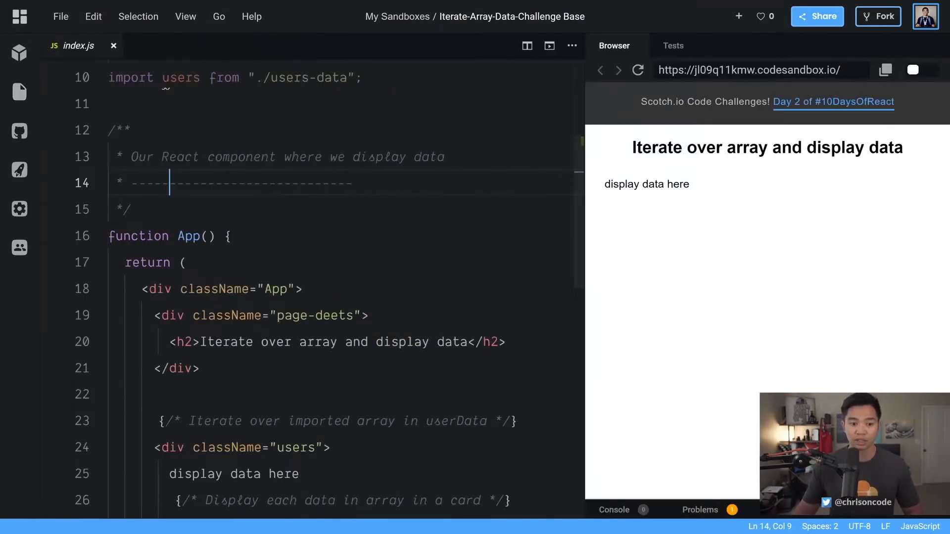
Delete the 'display data here' placeholder line in index.js
scroll("down", 3)
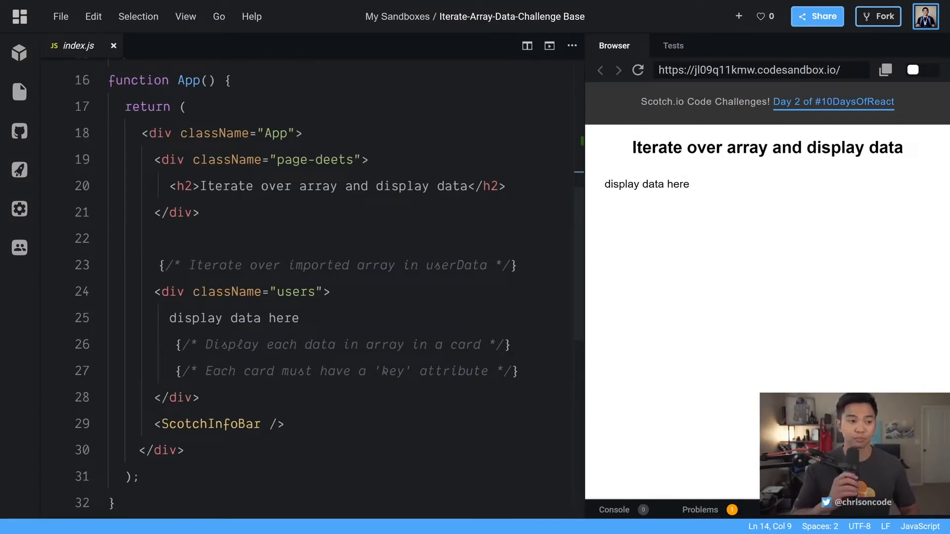
scroll("down", 3)
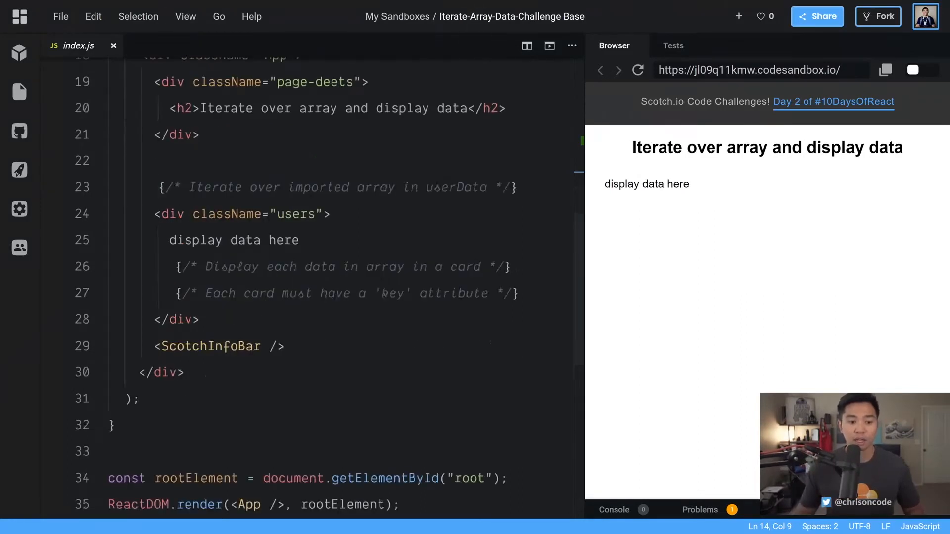
triple_click(235, 240)
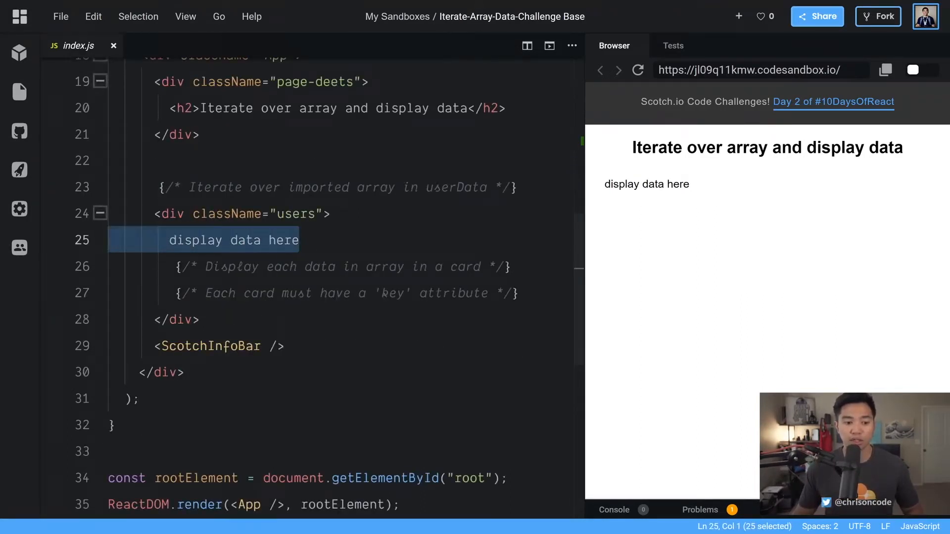
key("Delete")
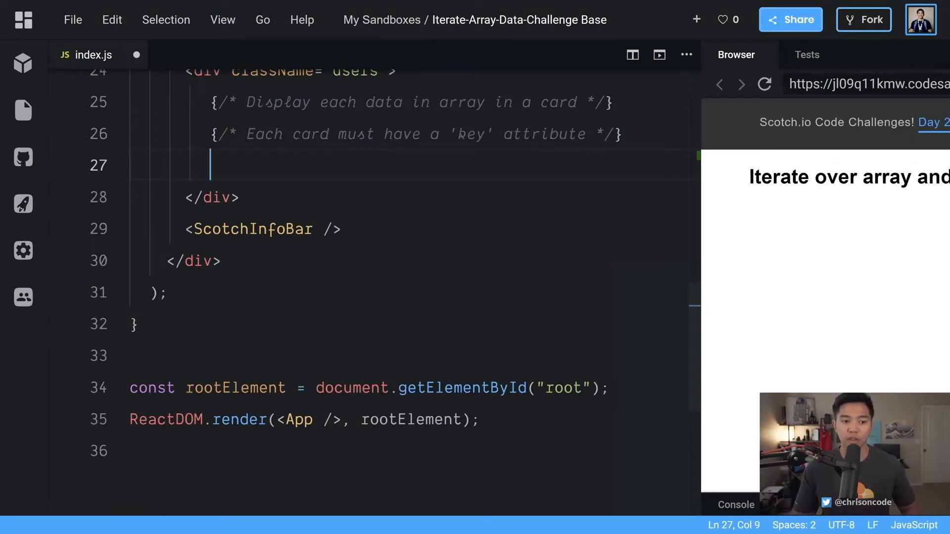
Type {users.map(user => { return (<div>i am a user</div>) })} in its place
type("{}")
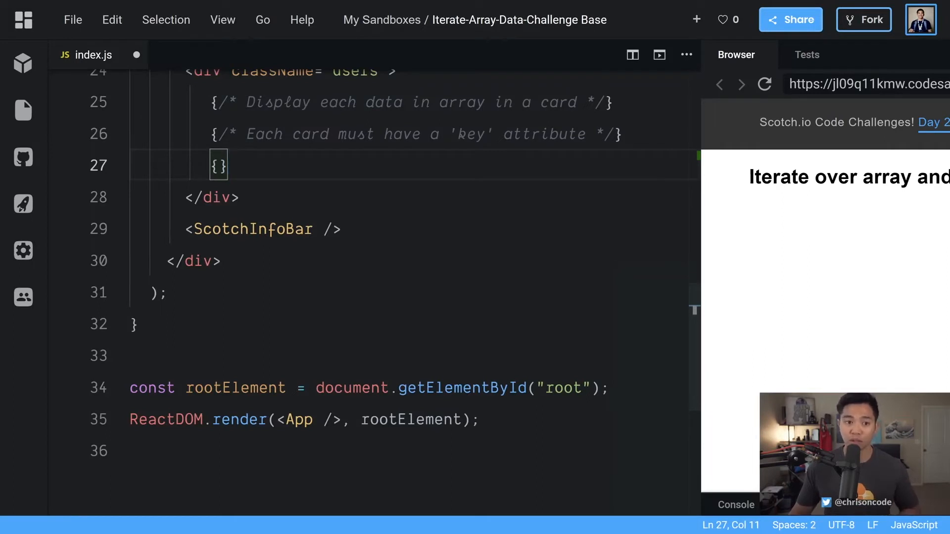
type("users")
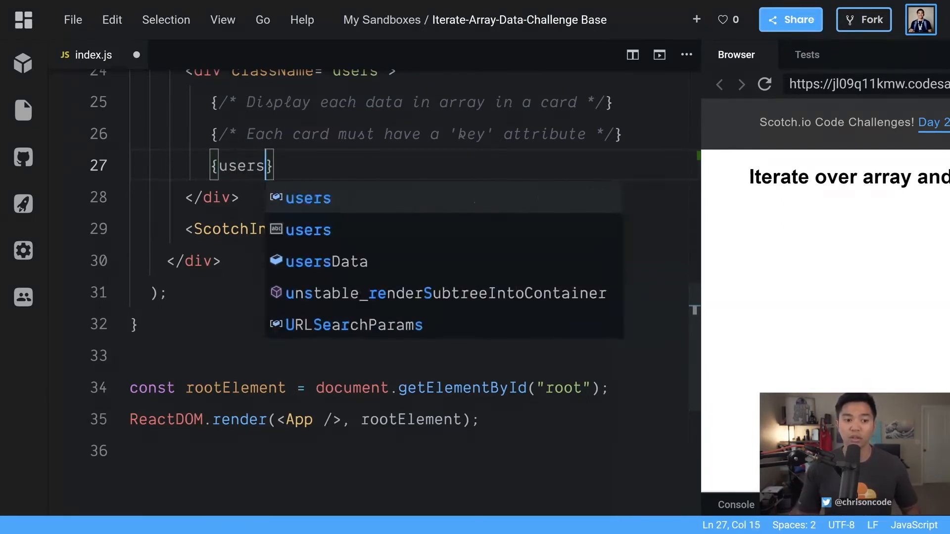
type(".map()")
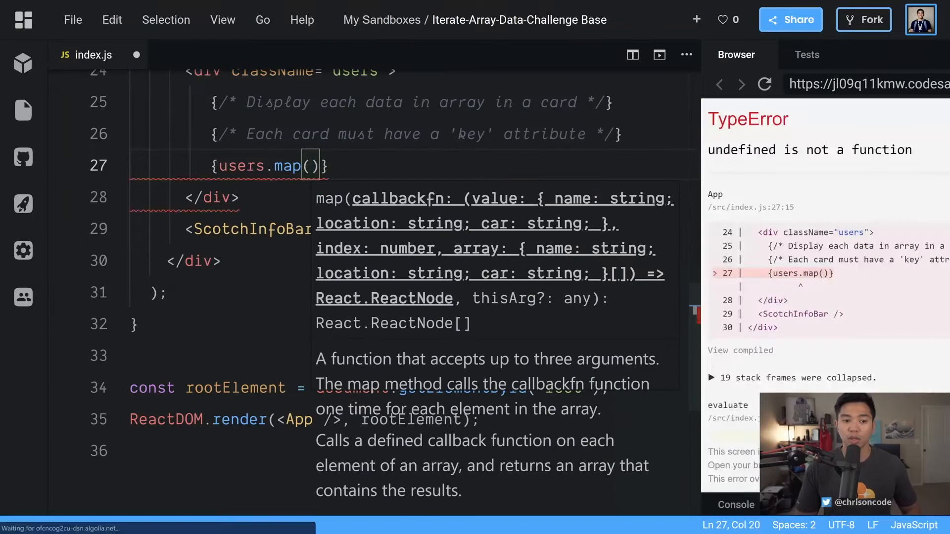
type("user => {")
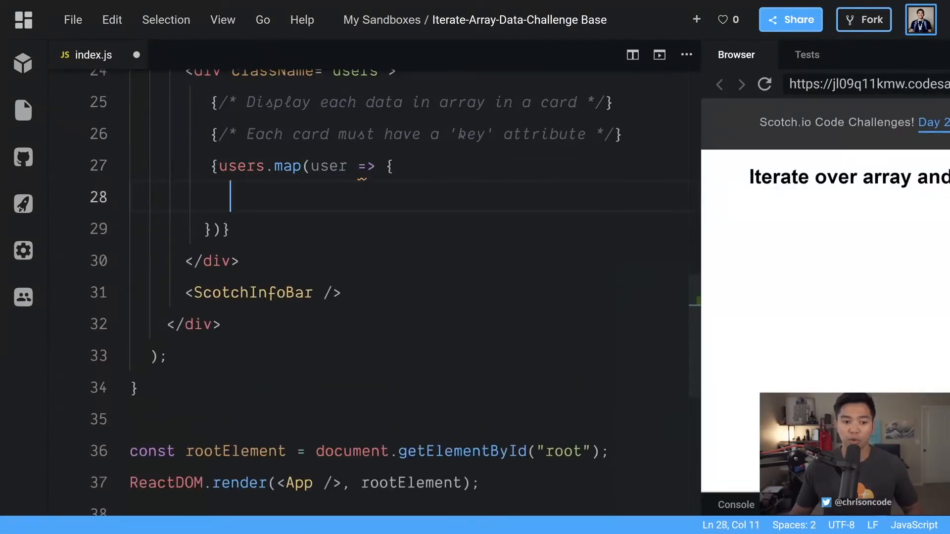
type("return ()")
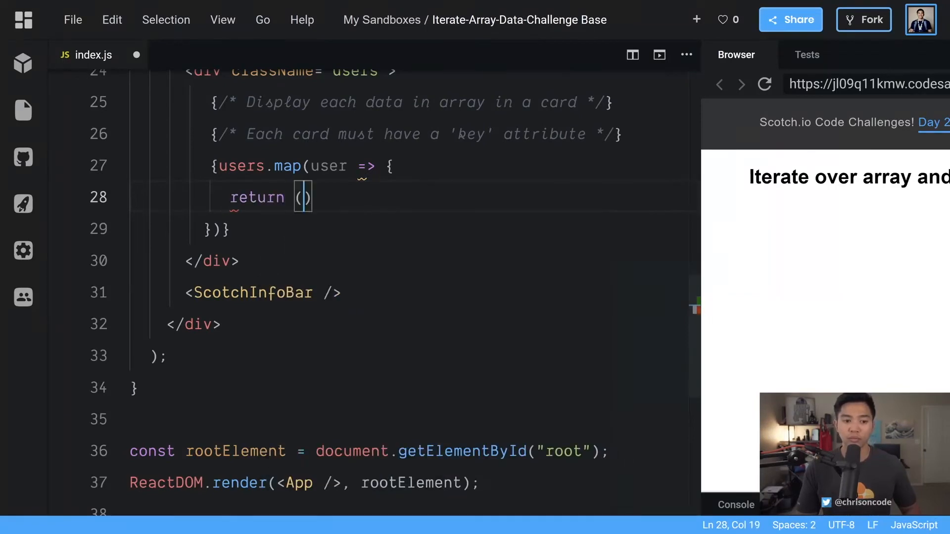
type("<div>")
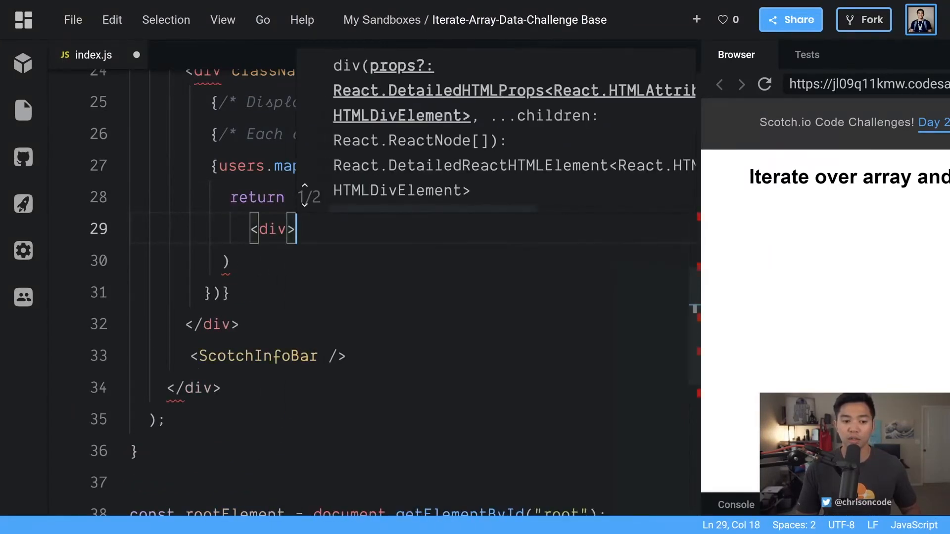
type("i am a user</div>")
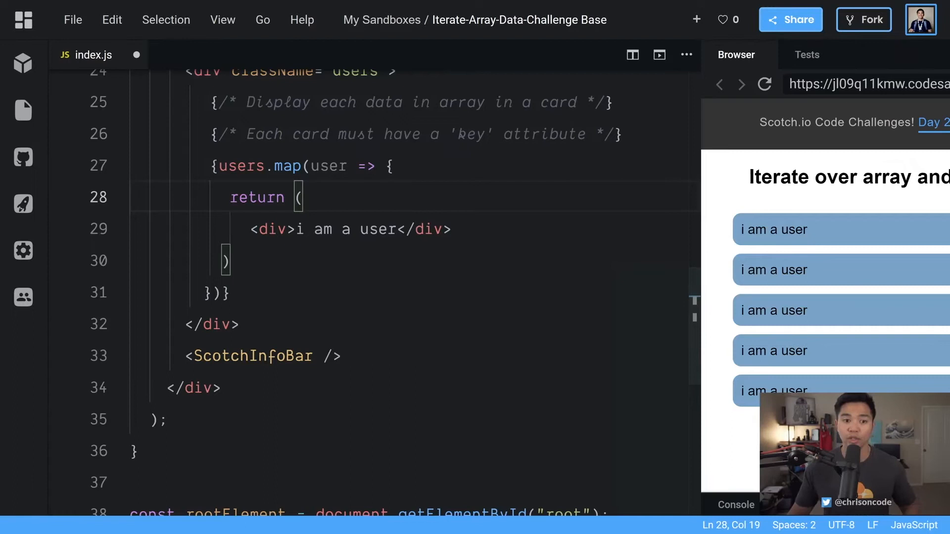
mouse_move(709, 181)
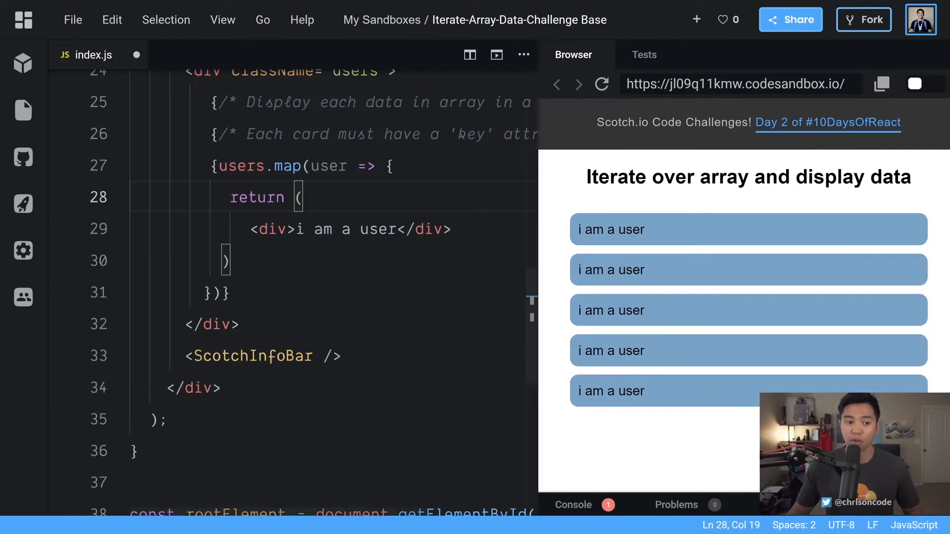
Check the users data fields, then render {user.name} inside each card's div
double_click(240, 165)
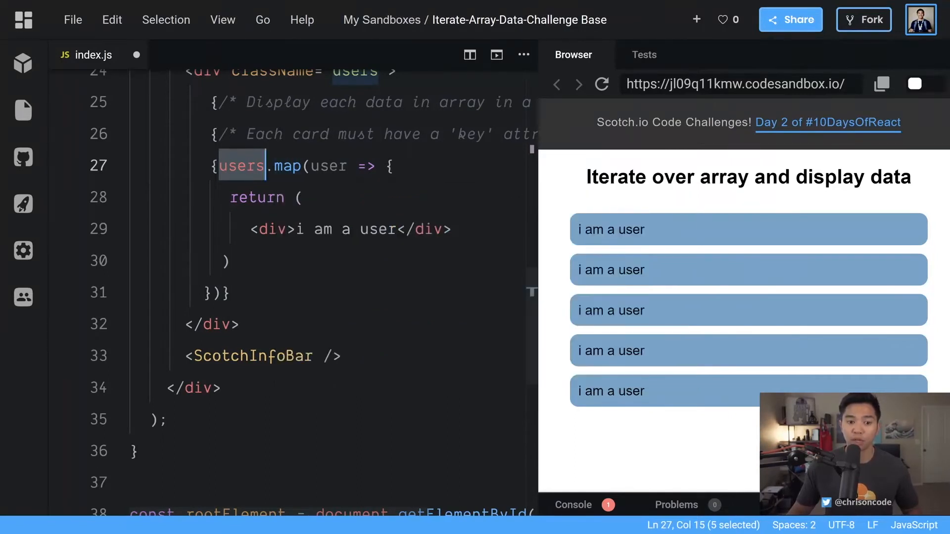
double_click(327, 166)
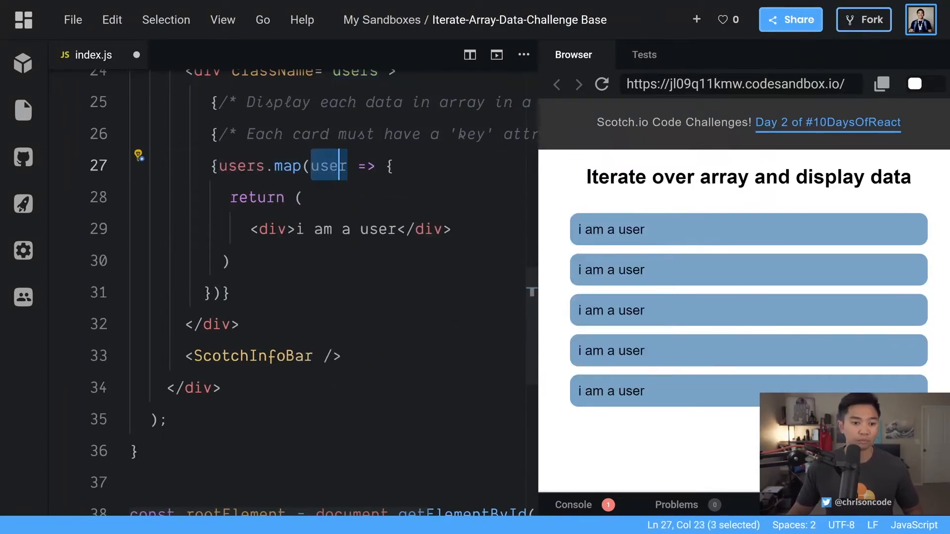
double_click(377, 229)
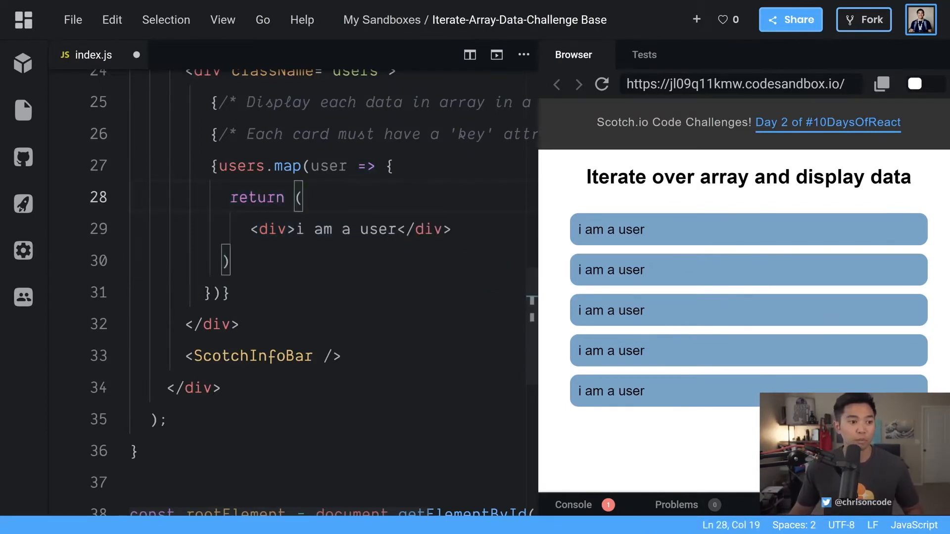
left_click(127, 209)
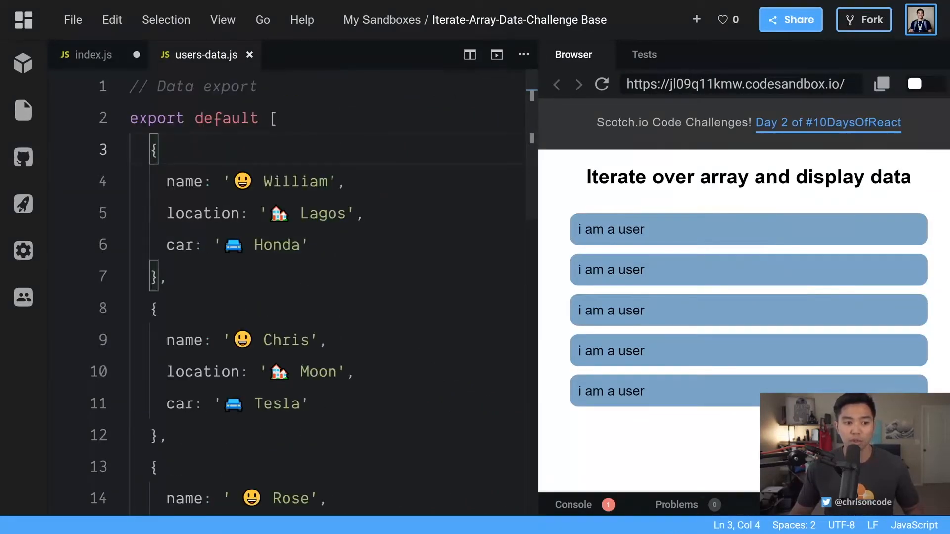
double_click(184, 181)
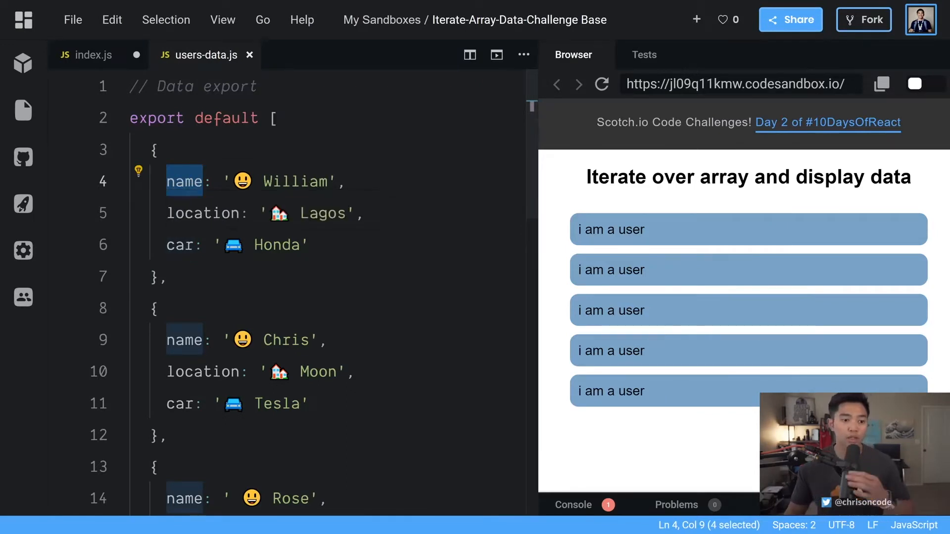
left_click(300, 245)
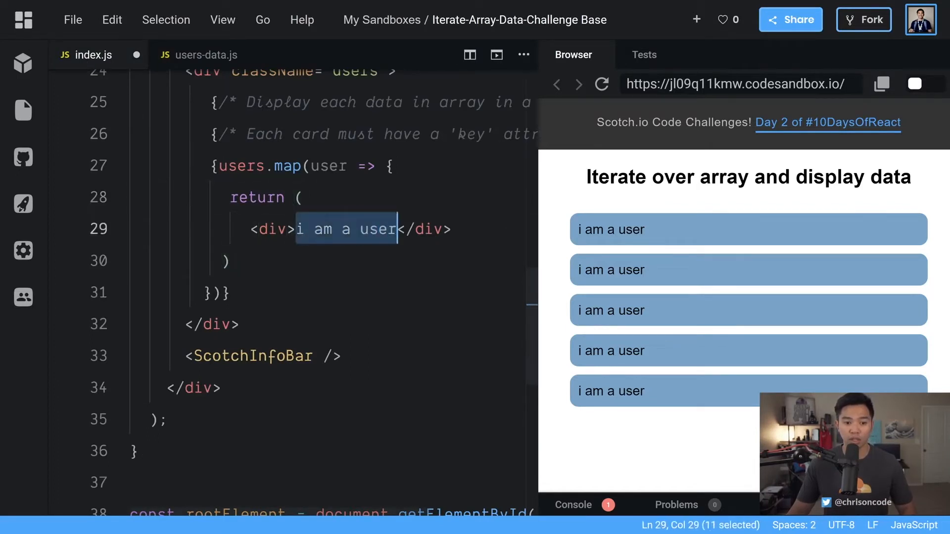
type("{user.}")
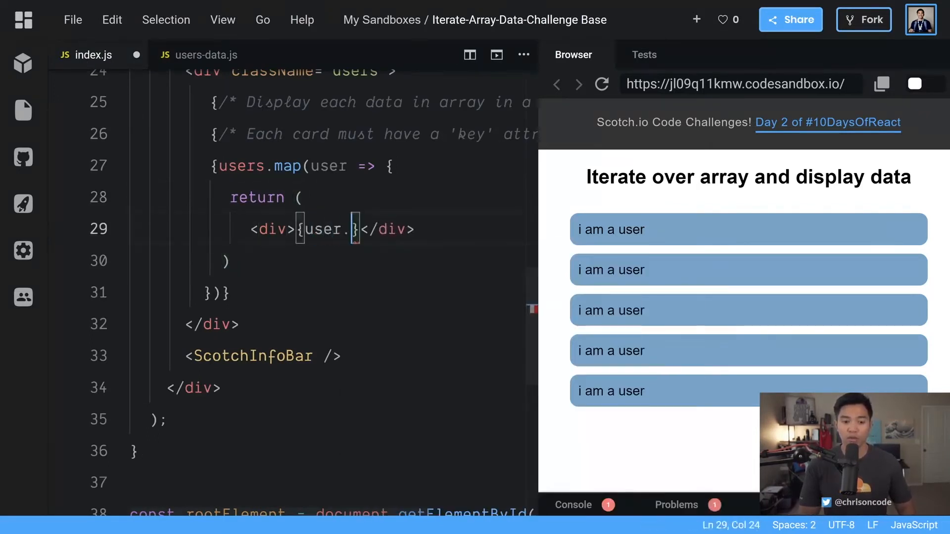
type("name")
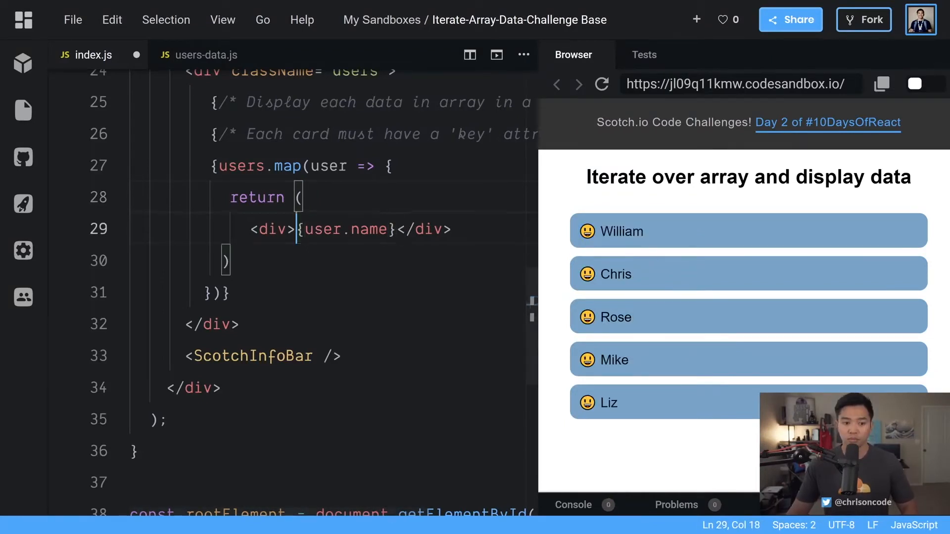
Split the card div into <p> paragraphs for user.name, user.location and user.car
key("Enter")
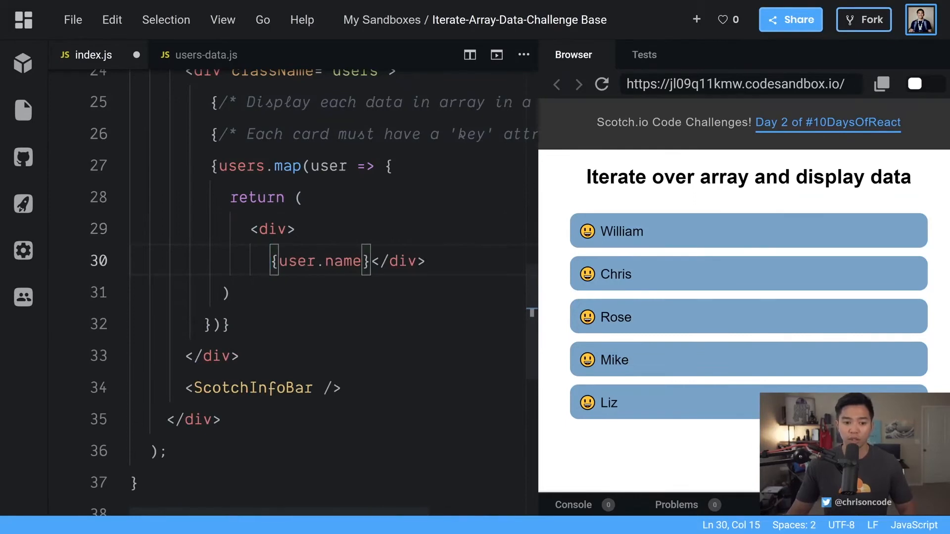
key("Enter")
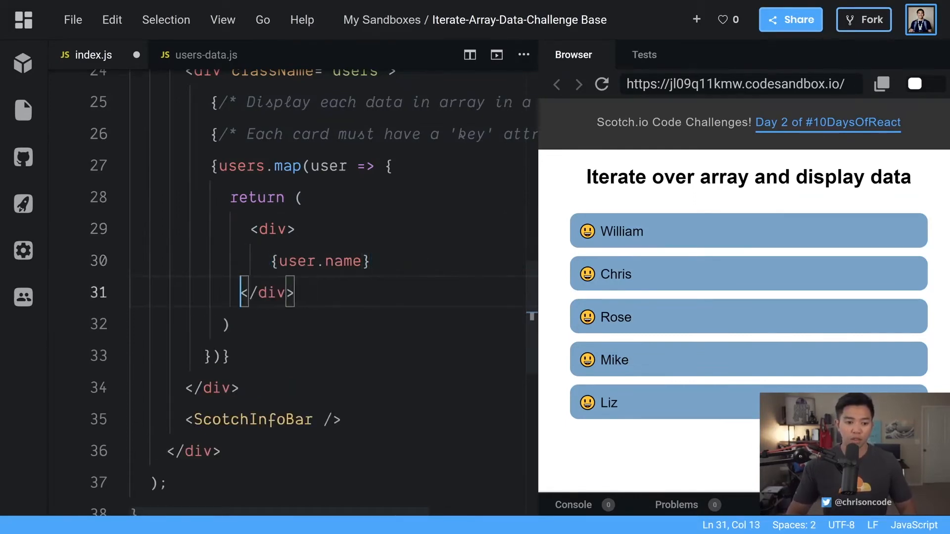
type("<p")
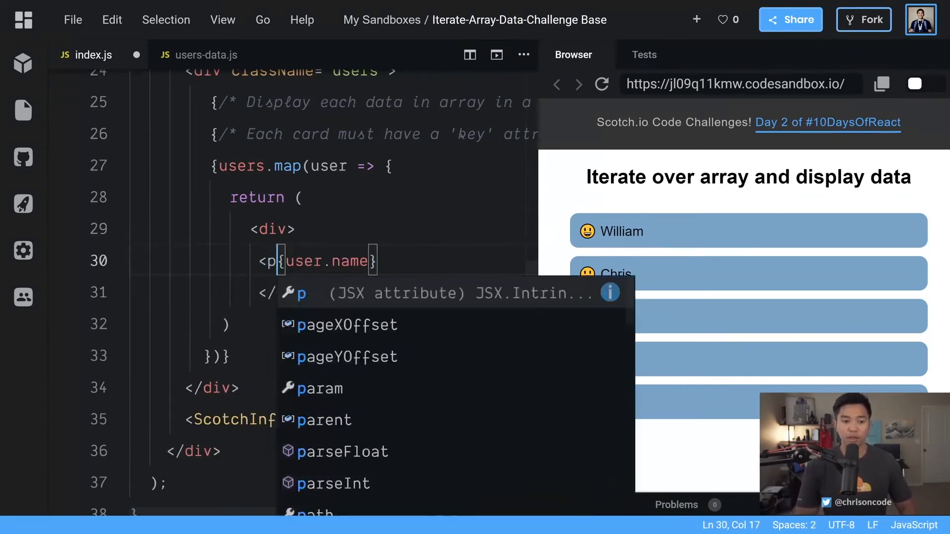
type("></p>")
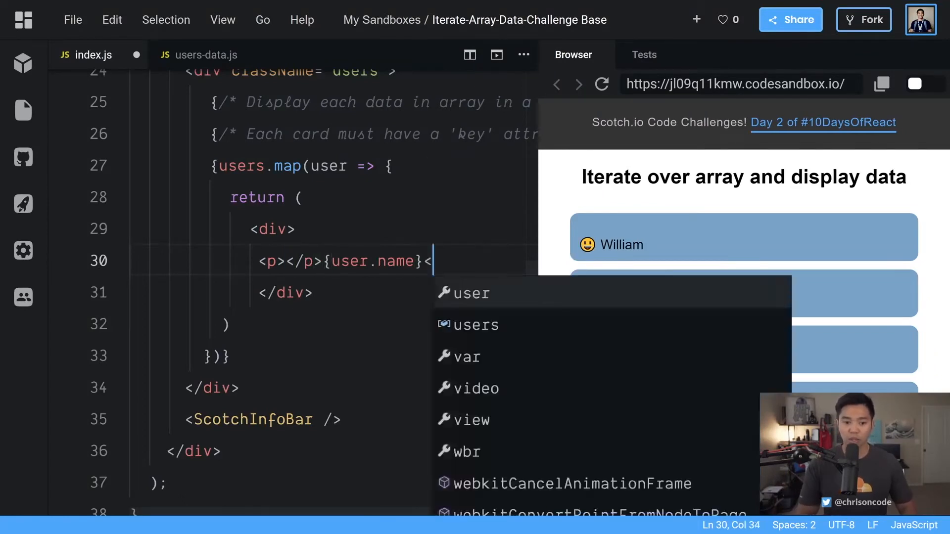
type("</p>")
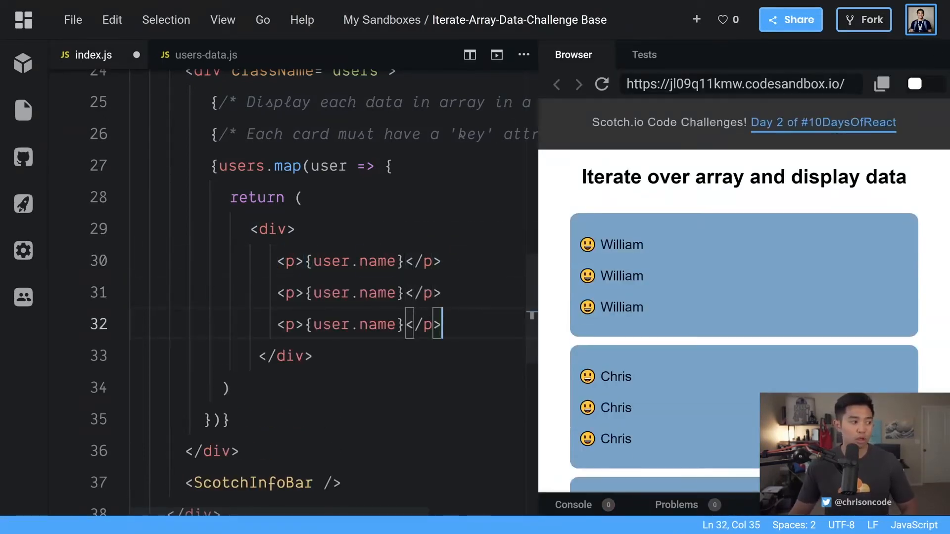
type("locait")
type("car")
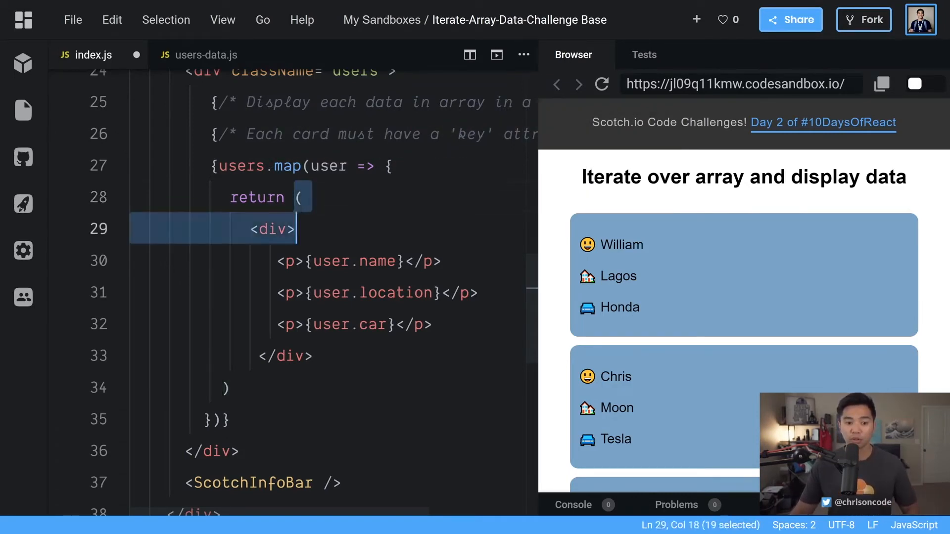
Select the map's returned card markup to reindent it
left_click_drag(295, 229, 230, 388)
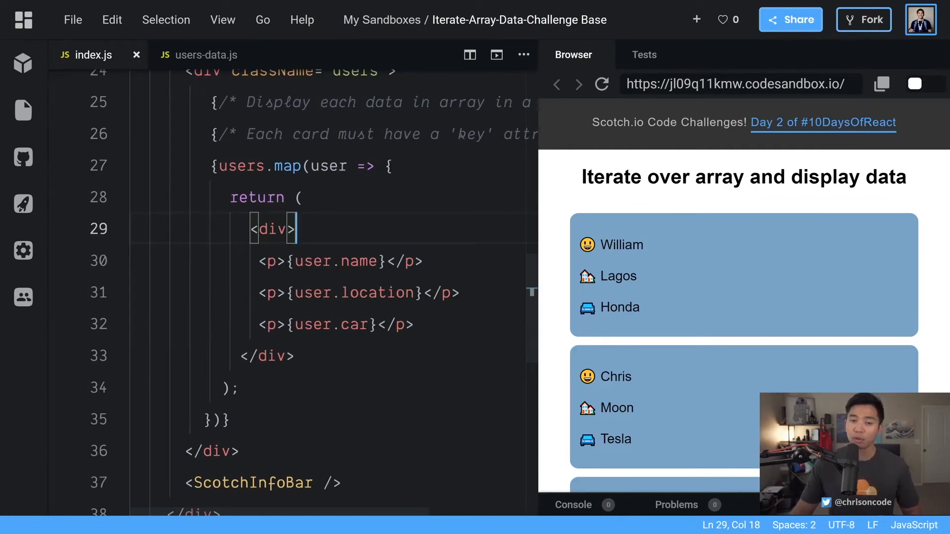
mouse_move(627, 240)
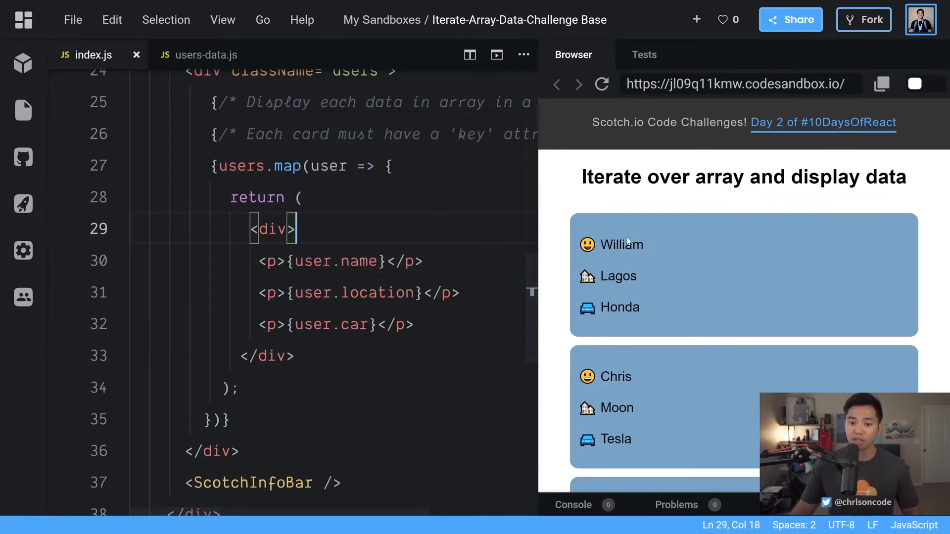
mouse_move(637, 240)
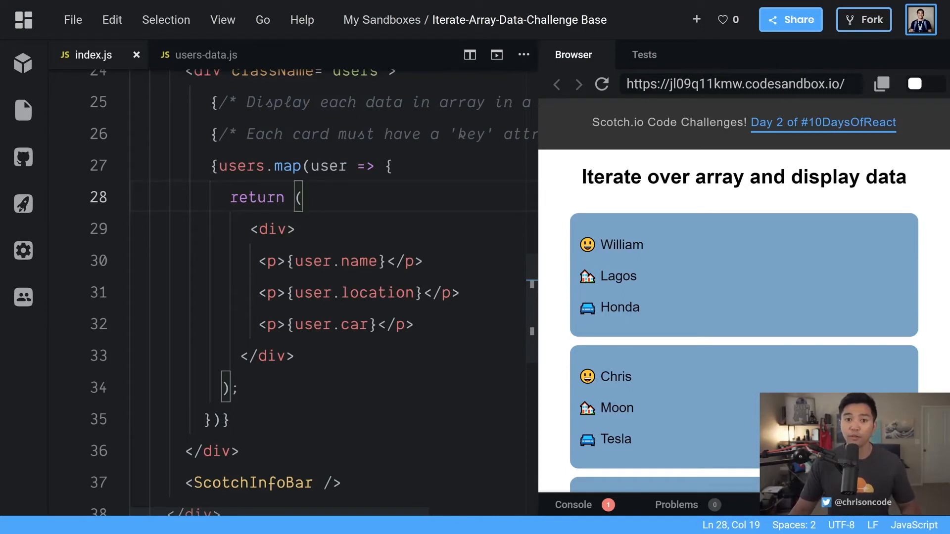
mouse_move(558, 207)
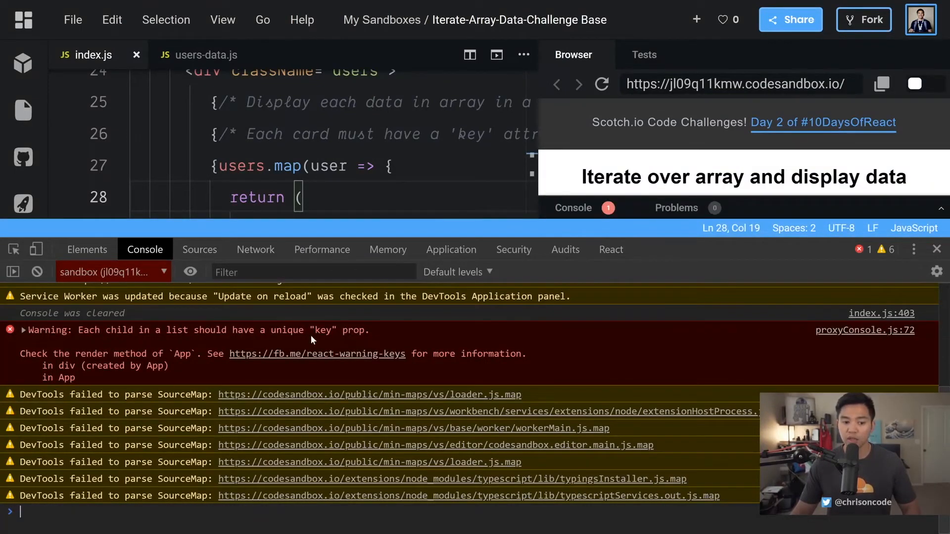
mouse_move(325, 341)
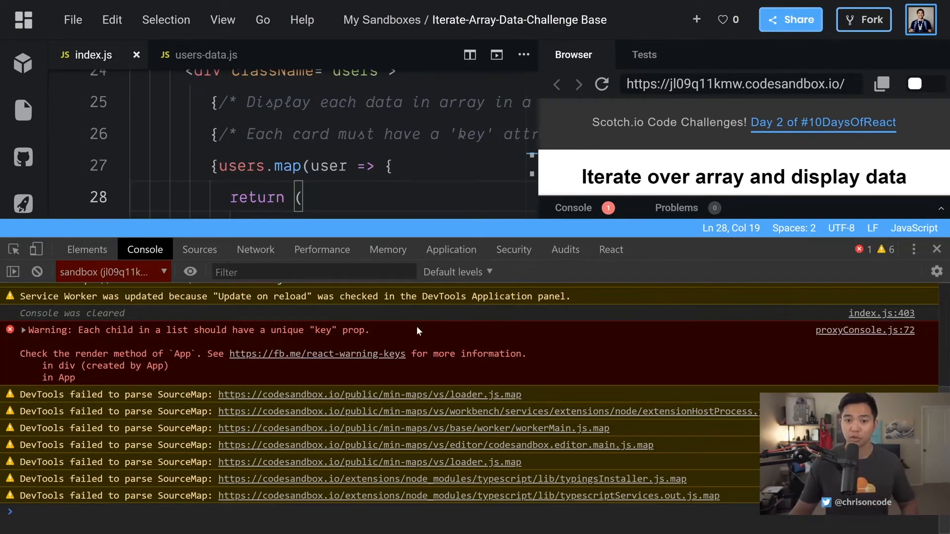
mouse_move(937, 249)
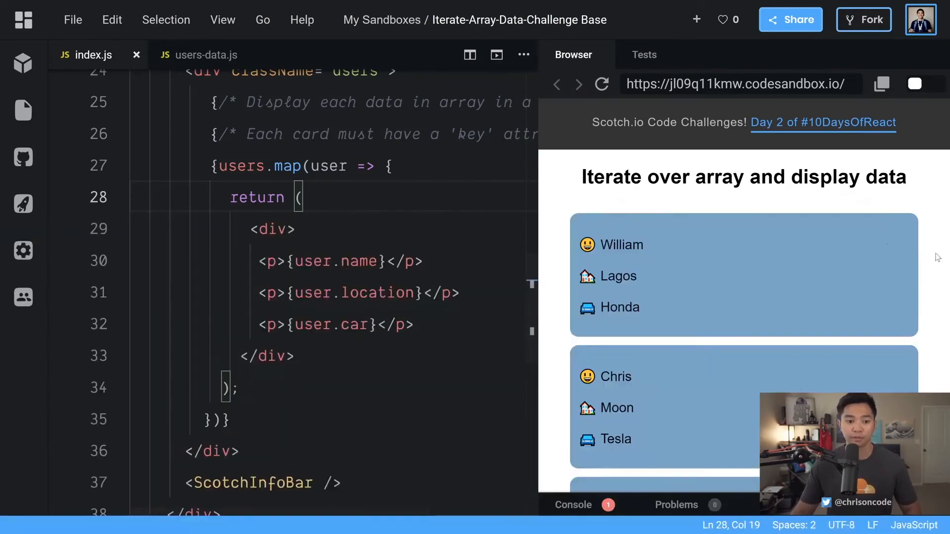
Add key={index} to the card div, taking index as the map callback's second parameter
type("k")
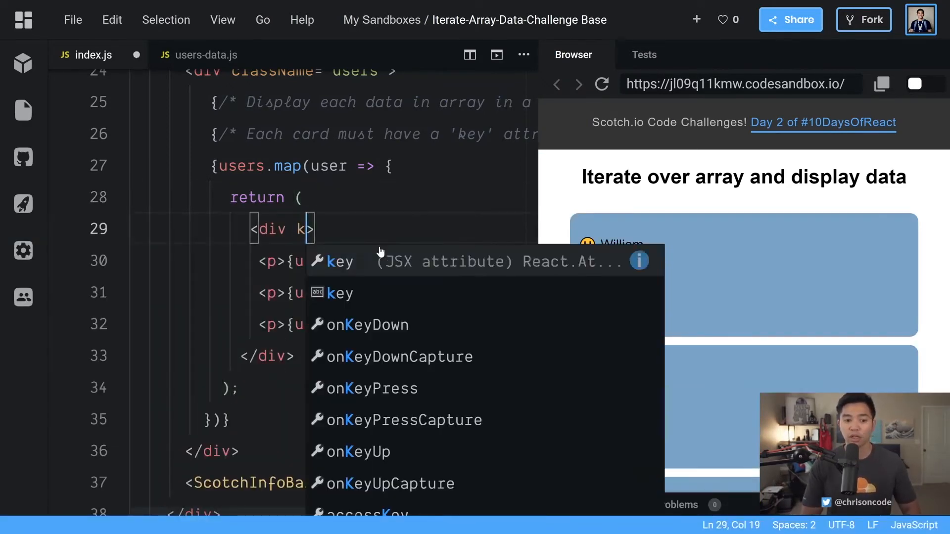
type("ey={}")
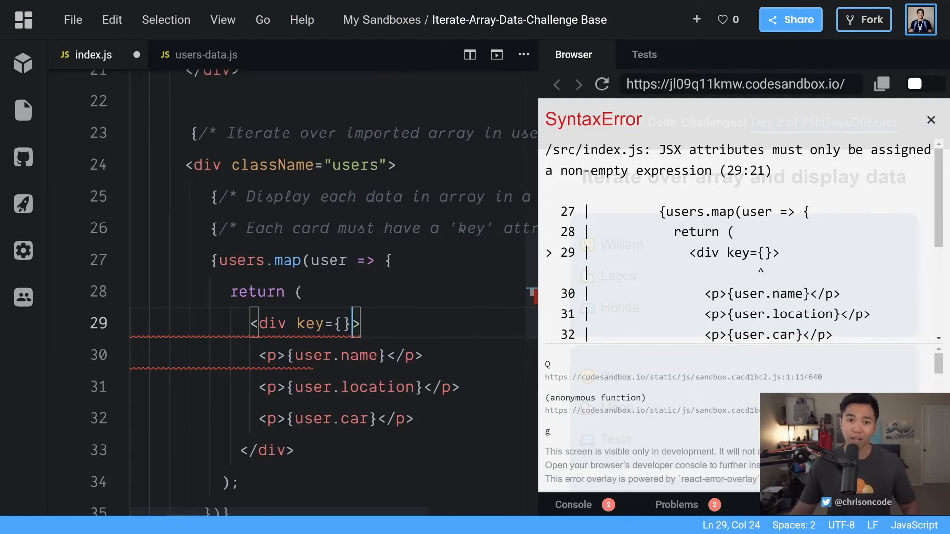
double_click(328, 260)
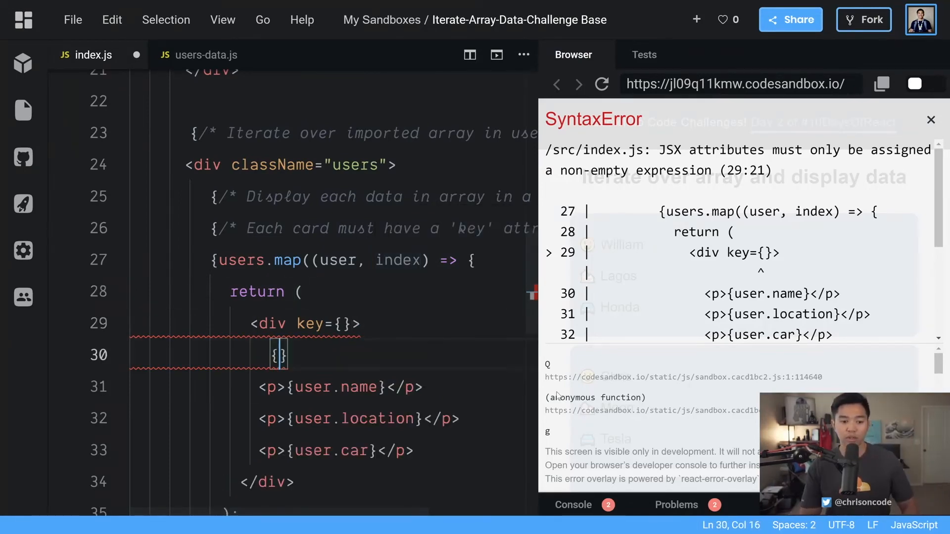
type("index")
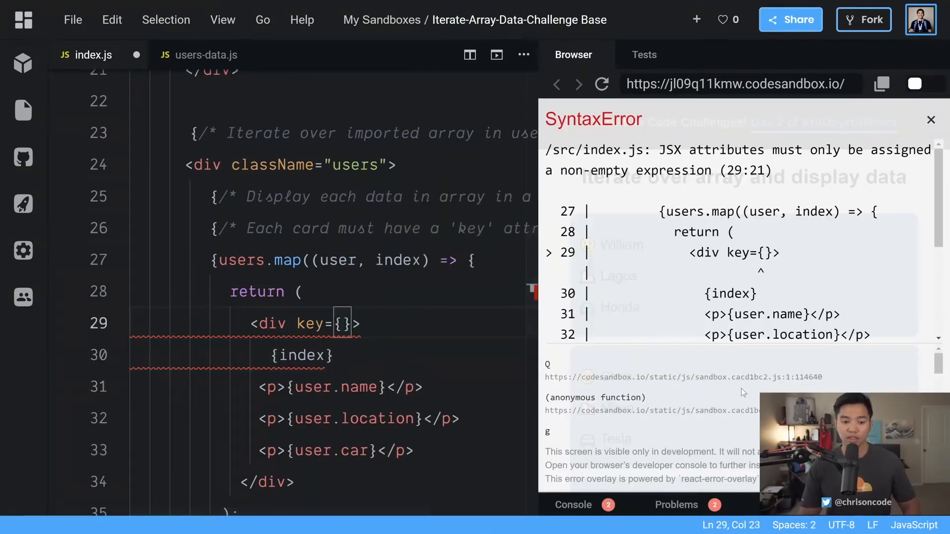
type("index")
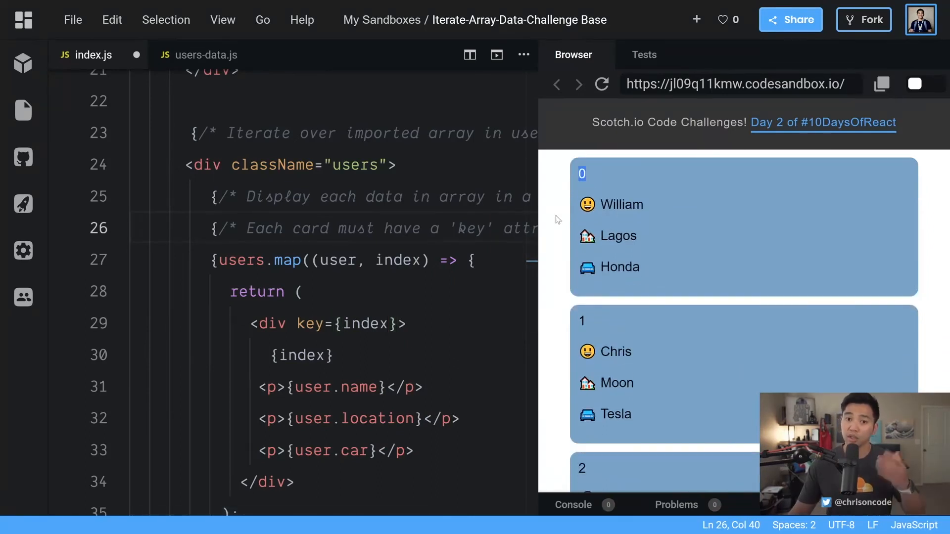
mouse_move(624, 327)
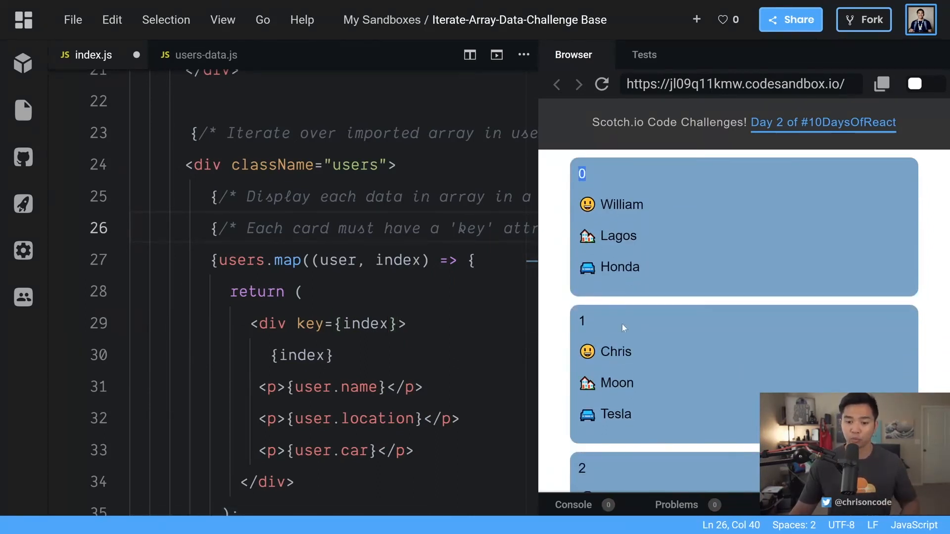
scroll("down", 3)
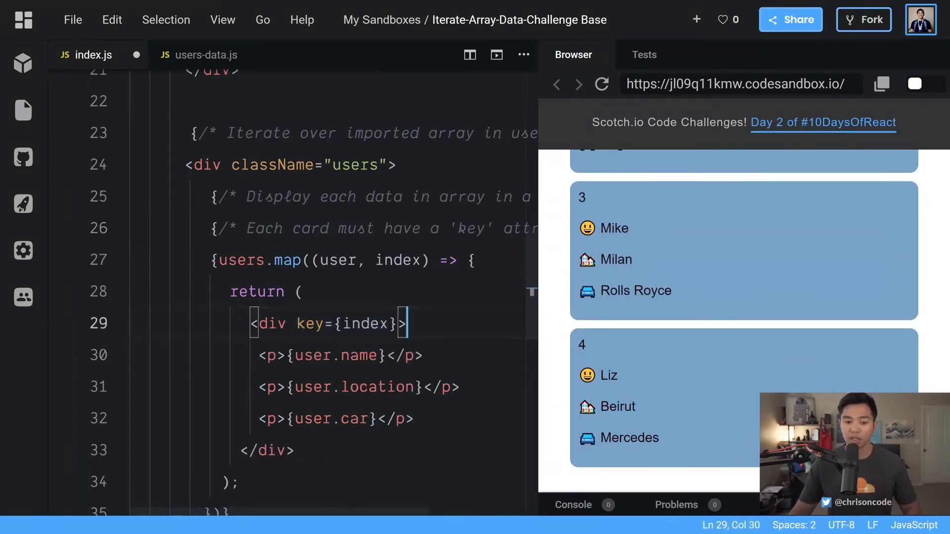
Inspect the preview in DevTools, switch to the Console and reload the sandbox preview
right_click(648, 179)
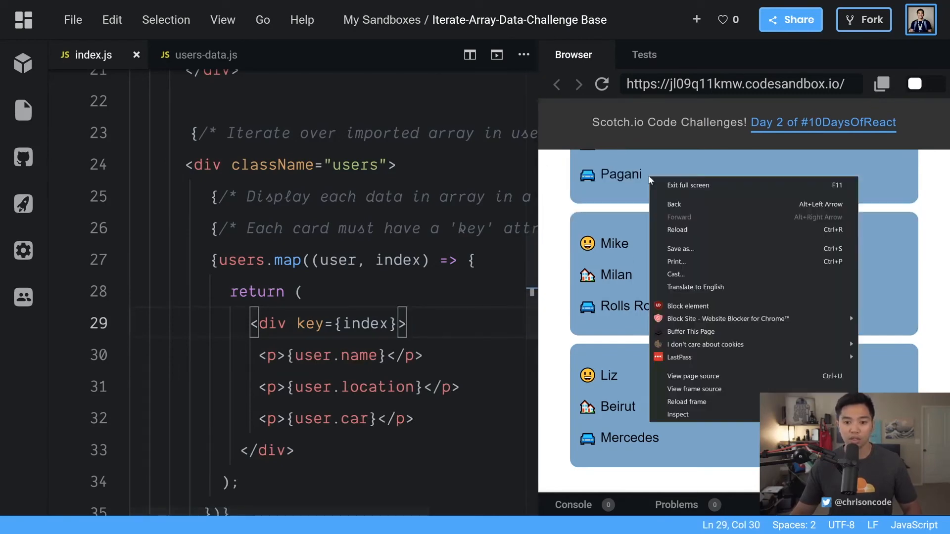
left_click(679, 414)
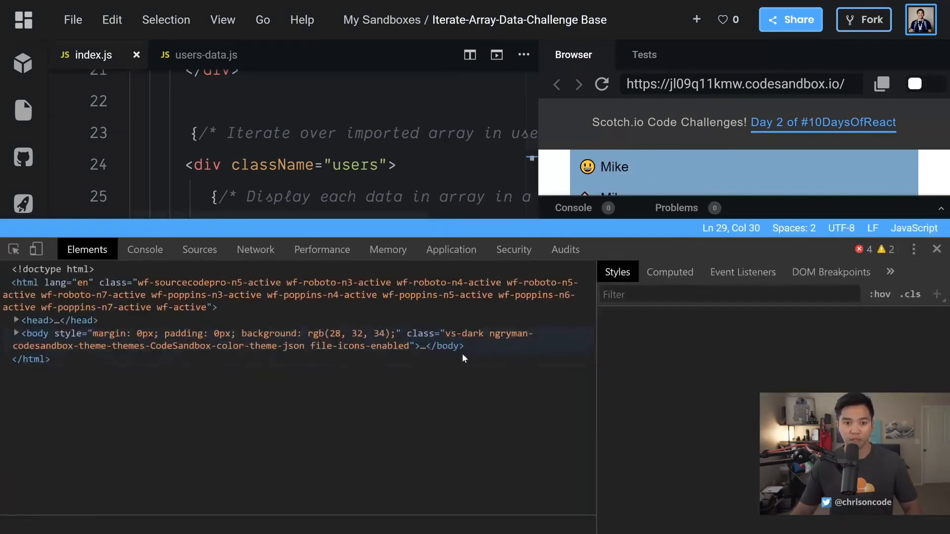
left_click(145, 249)
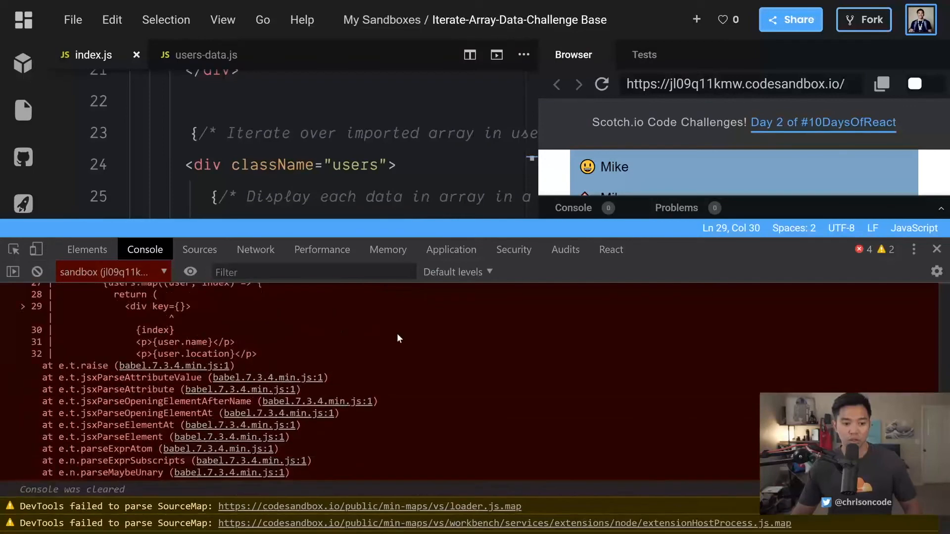
left_click(602, 84)
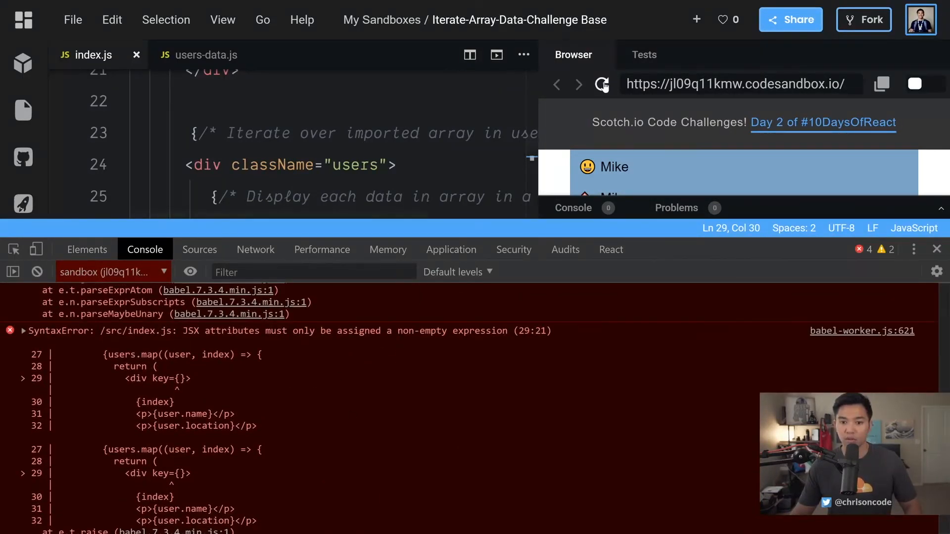
left_click(36, 271)
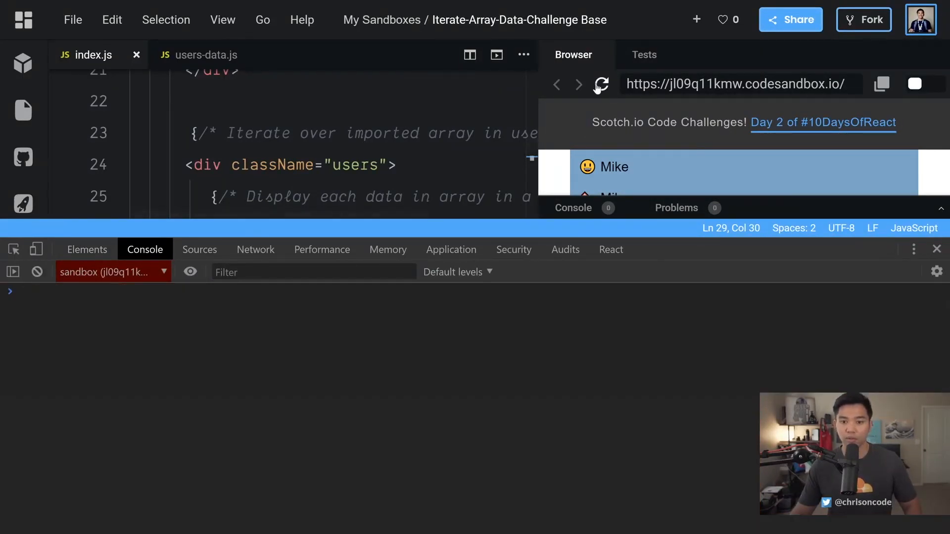
left_click(600, 84)
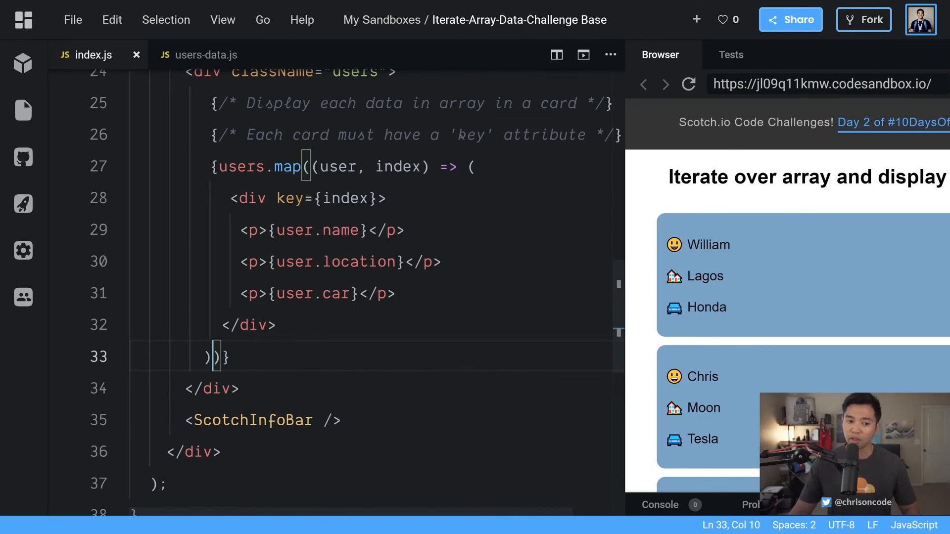
mouse_move(337, 167)
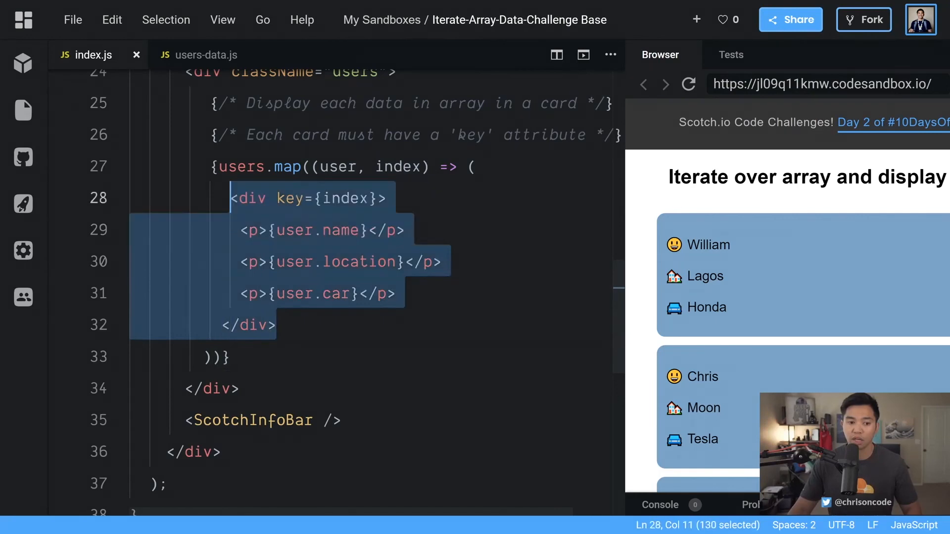
mouse_move(294, 197)
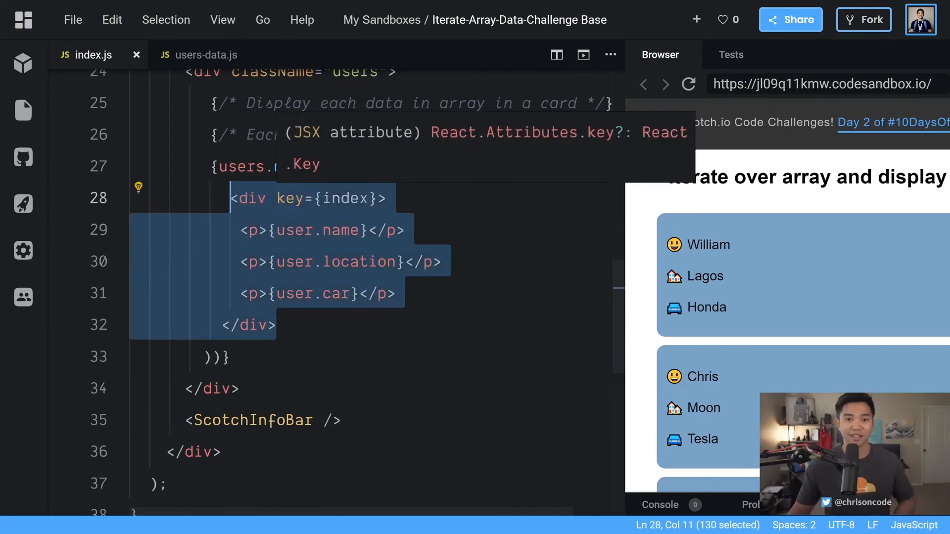